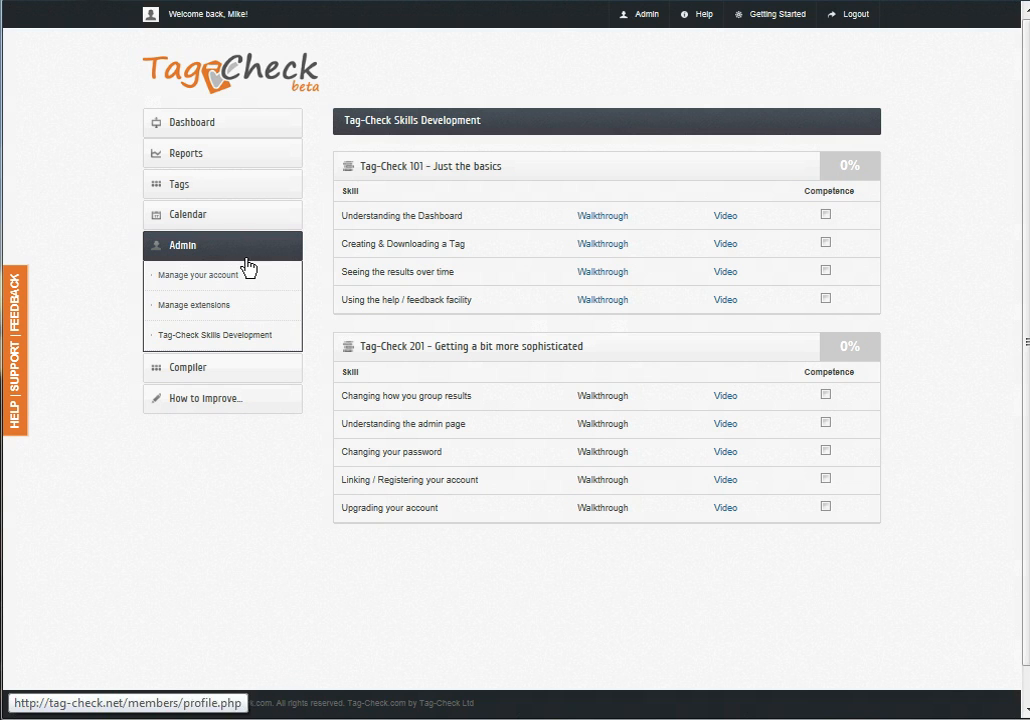
# Step: Generate a Meeting Performance meeting tag with Value Add metric type (identifier mc_meeting)
pyautogui.click(180, 183)
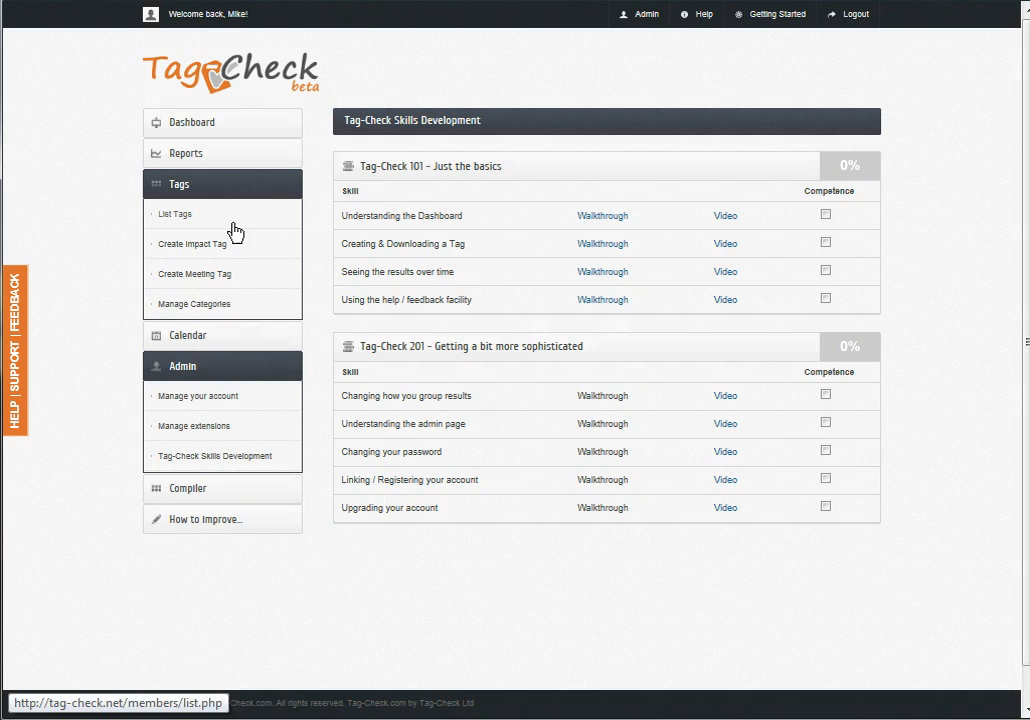
pyautogui.click(196, 273)
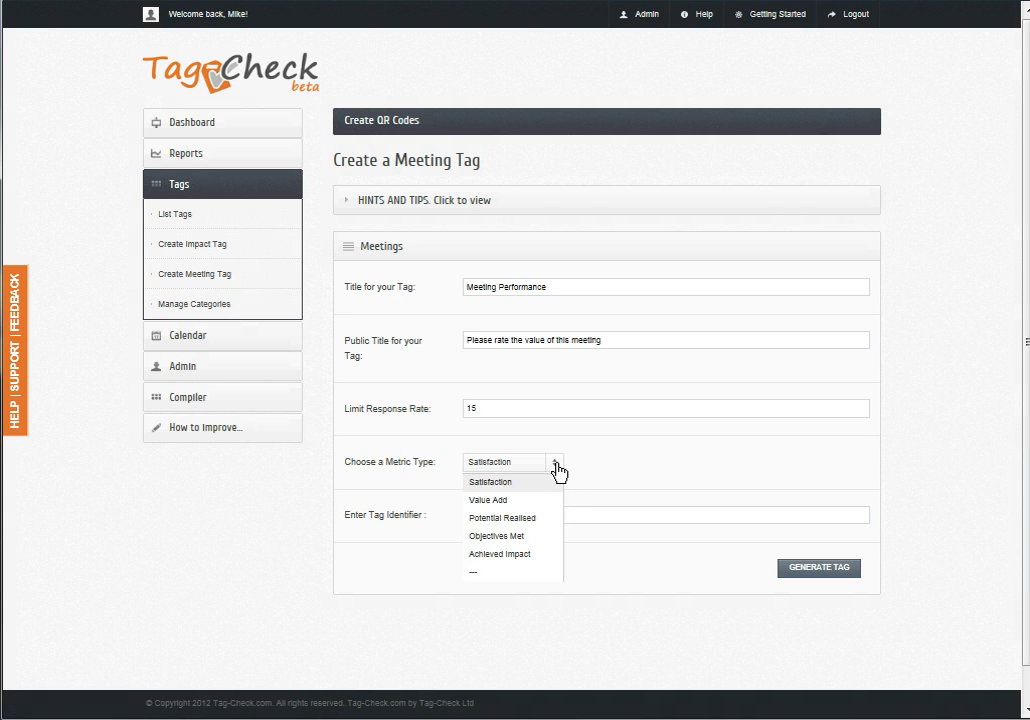
pyautogui.click(489, 499)
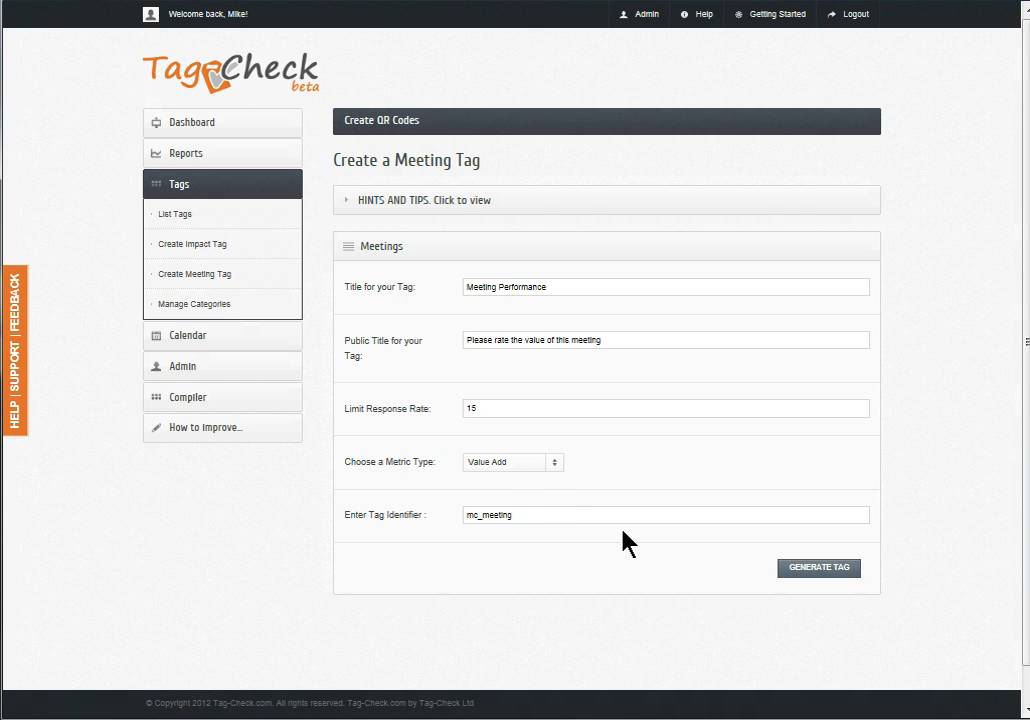
pyautogui.click(817, 567)
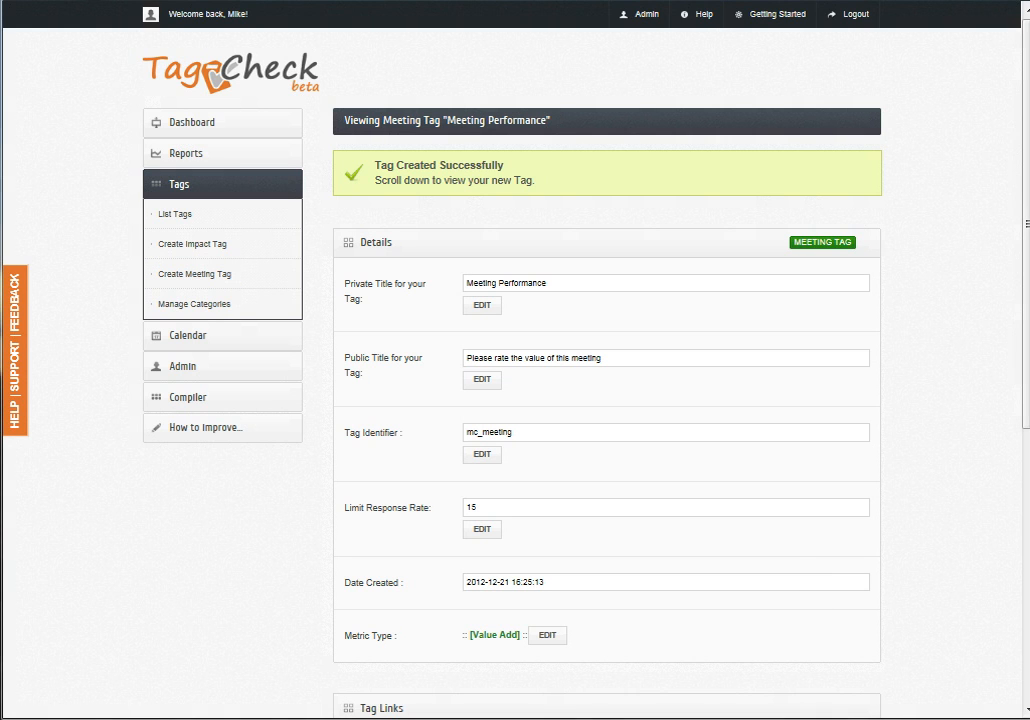
pyautogui.moveTo(205, 336)
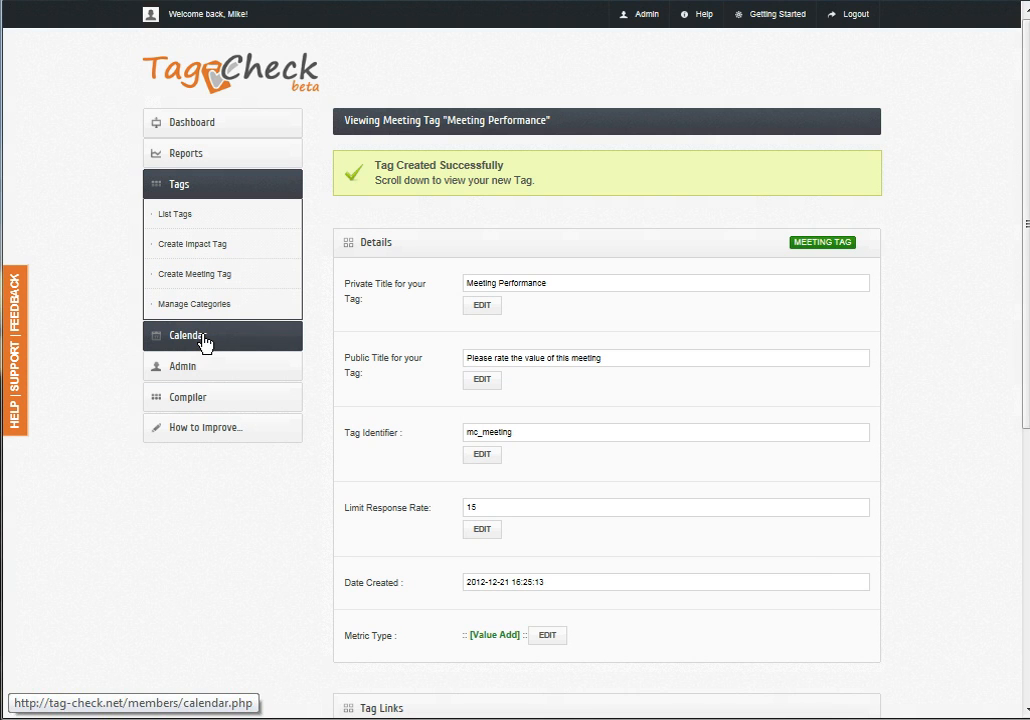
# Step: Open the Calendar to show December 2012 and its meeting categories
pyautogui.click(187, 335)
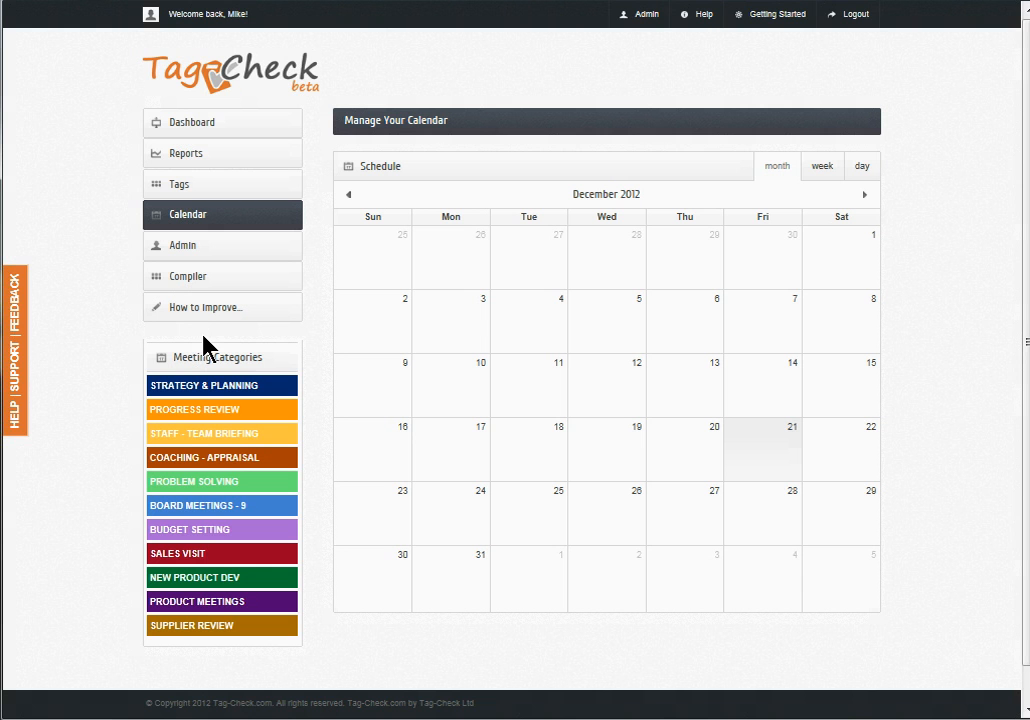
pyautogui.moveTo(330, 368)
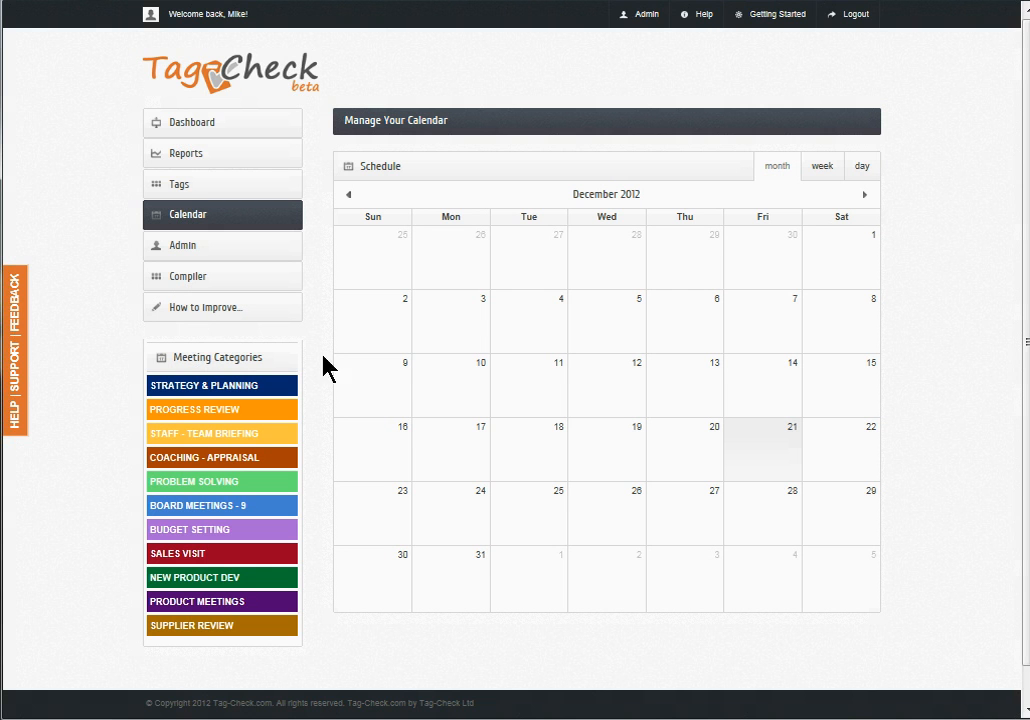
pyautogui.moveTo(450, 387)
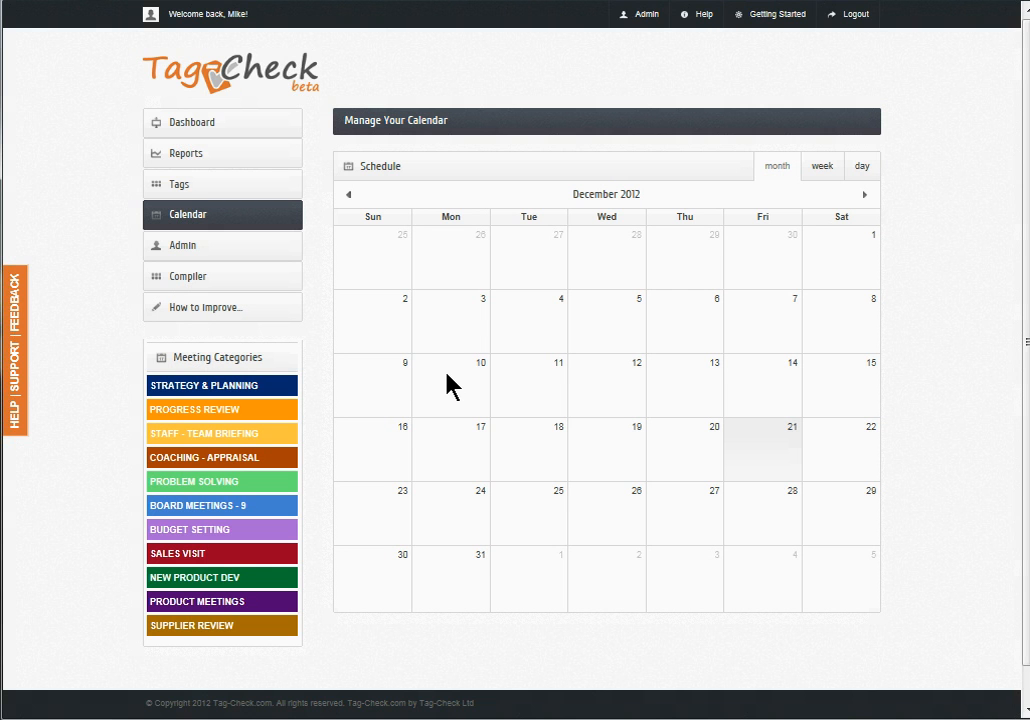
pyautogui.moveTo(620, 318)
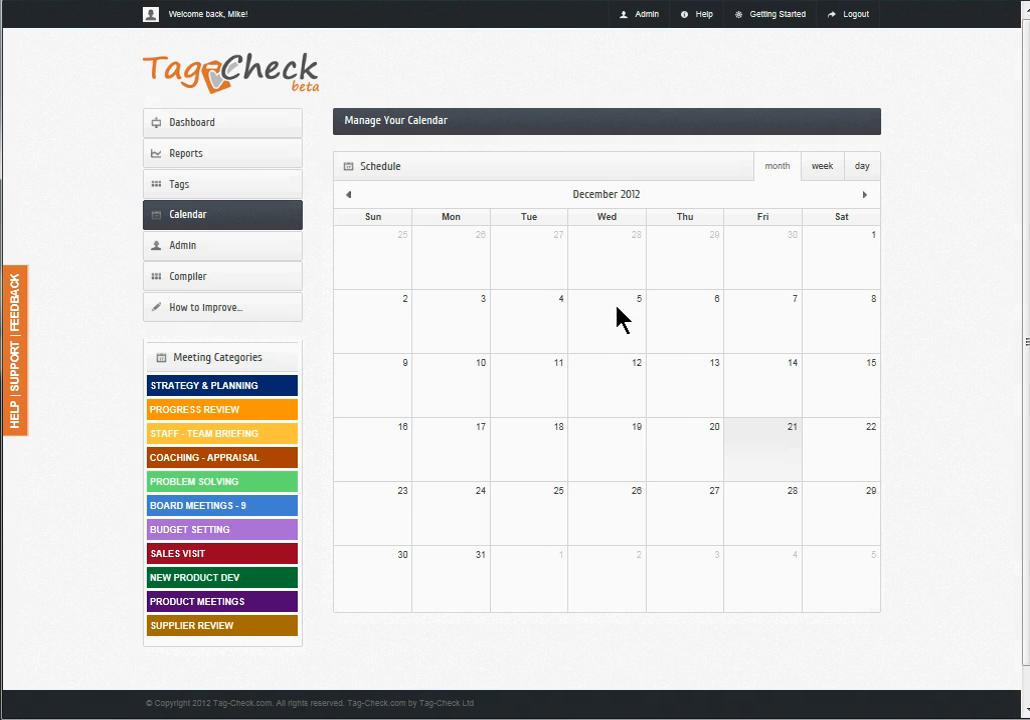
pyautogui.moveTo(840, 347)
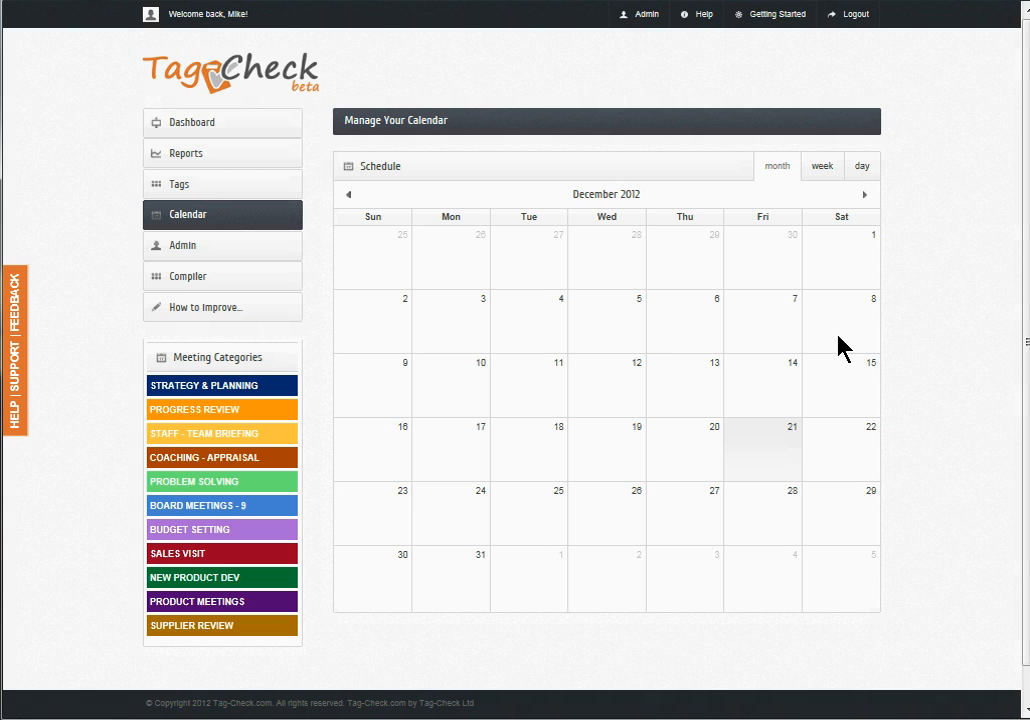
pyautogui.moveTo(590, 482)
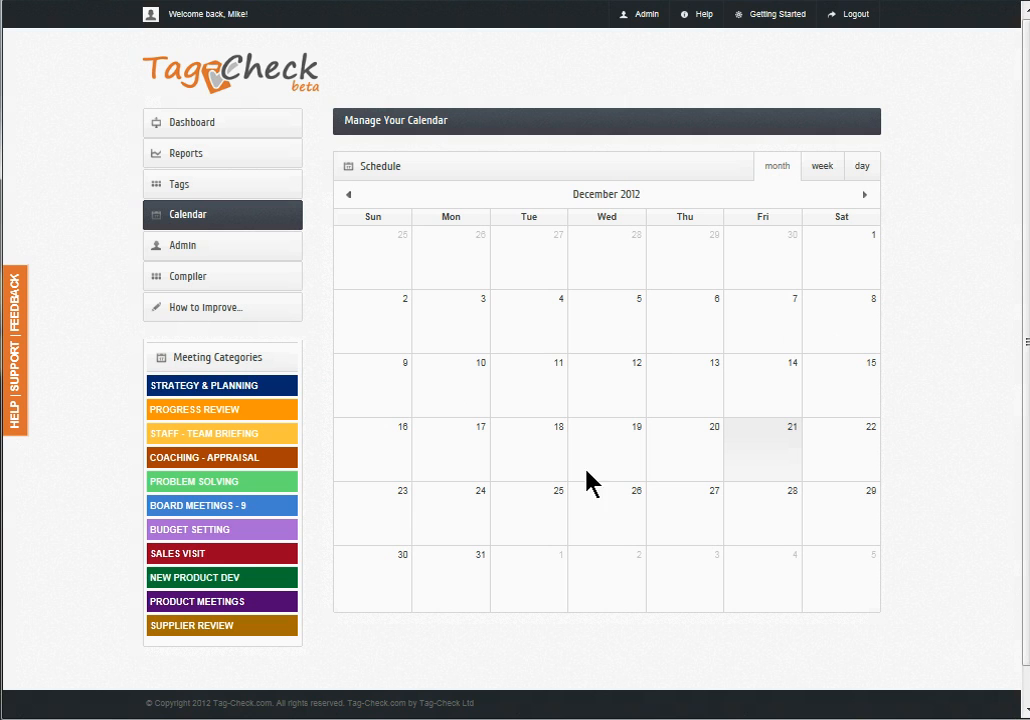
pyautogui.moveTo(308, 581)
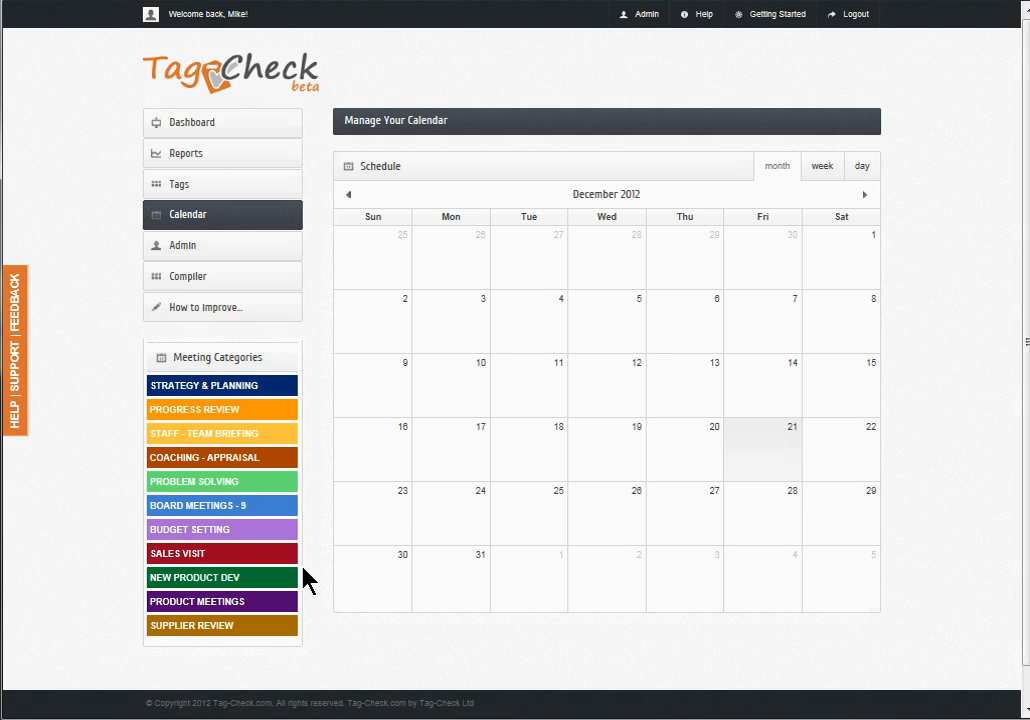
pyautogui.moveTo(451, 453)
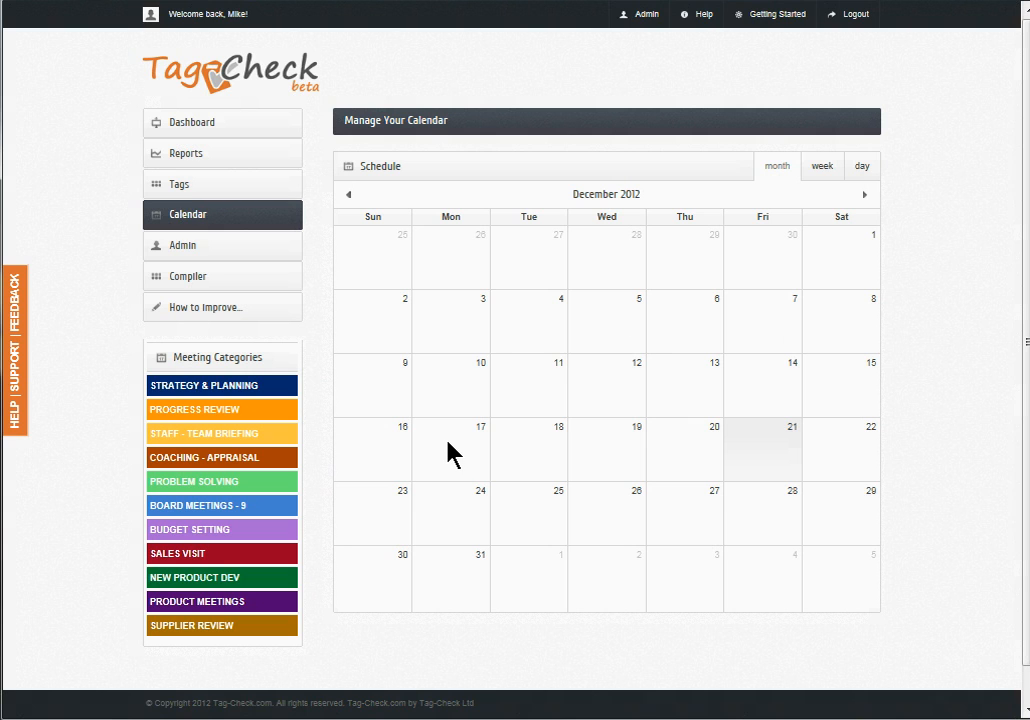
pyautogui.moveTo(311, 462)
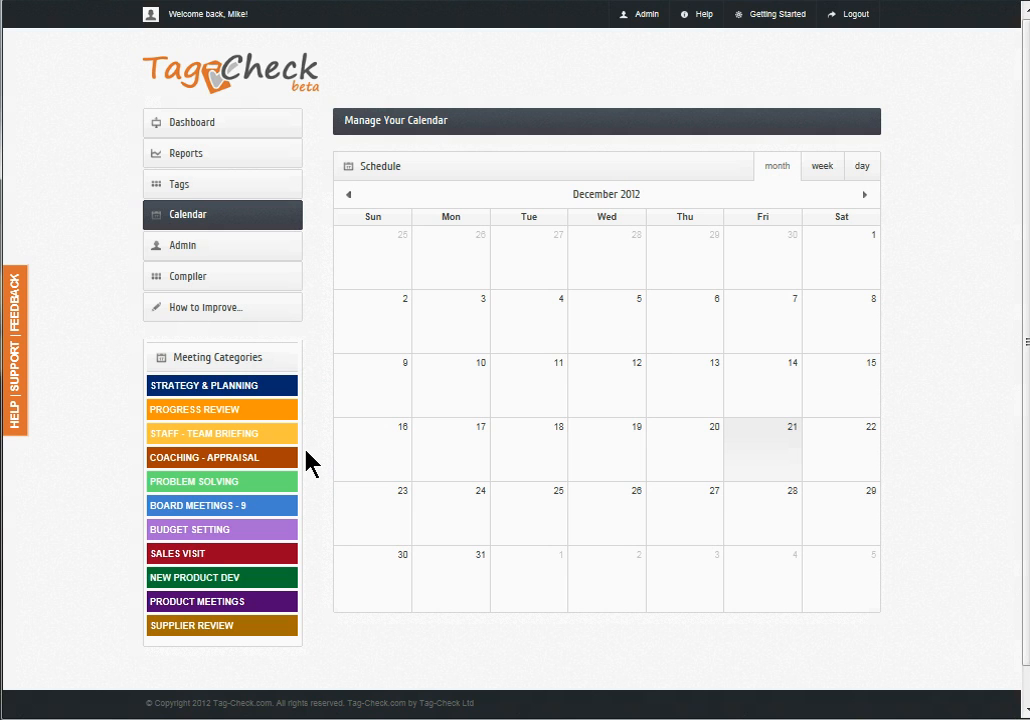
pyautogui.moveTo(474, 456)
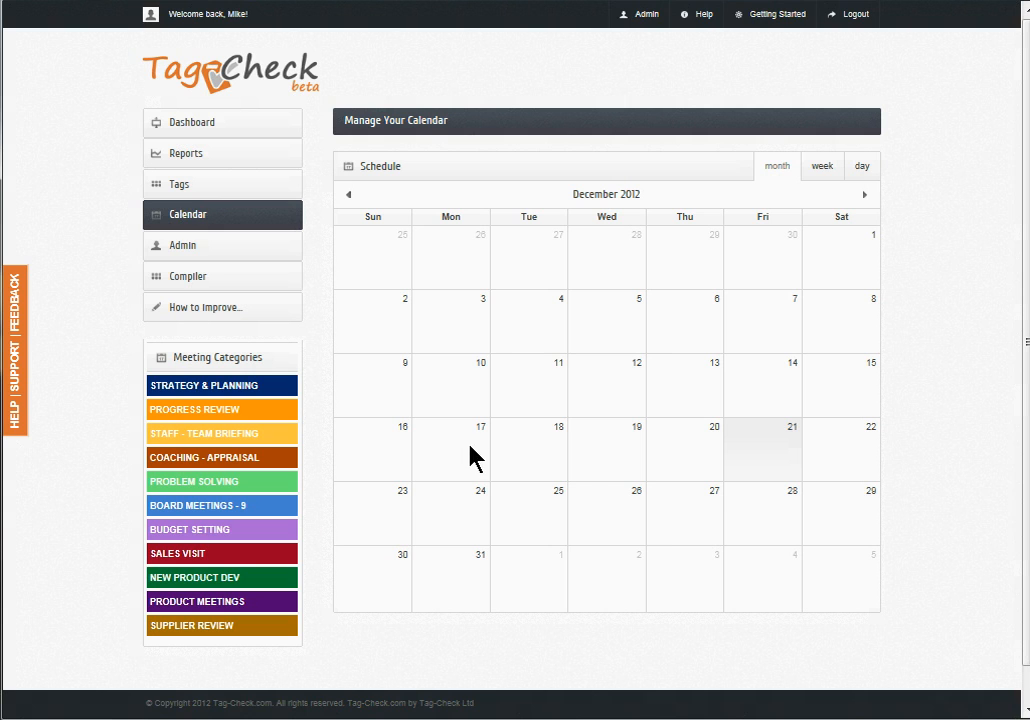
pyautogui.moveTo(608, 476)
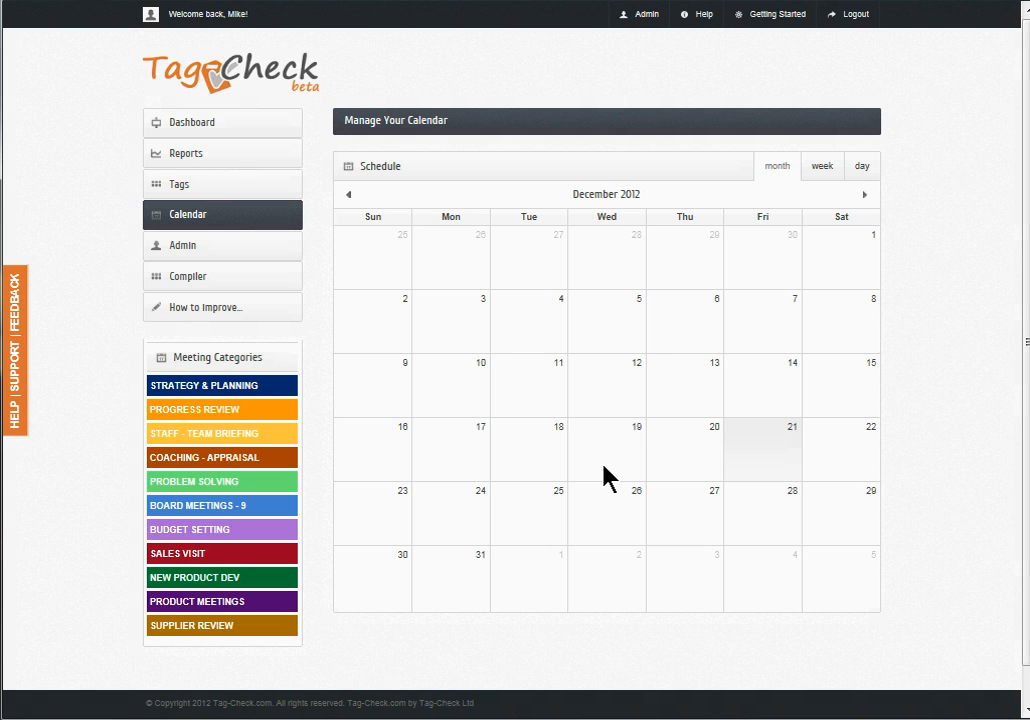
pyautogui.moveTo(370, 430)
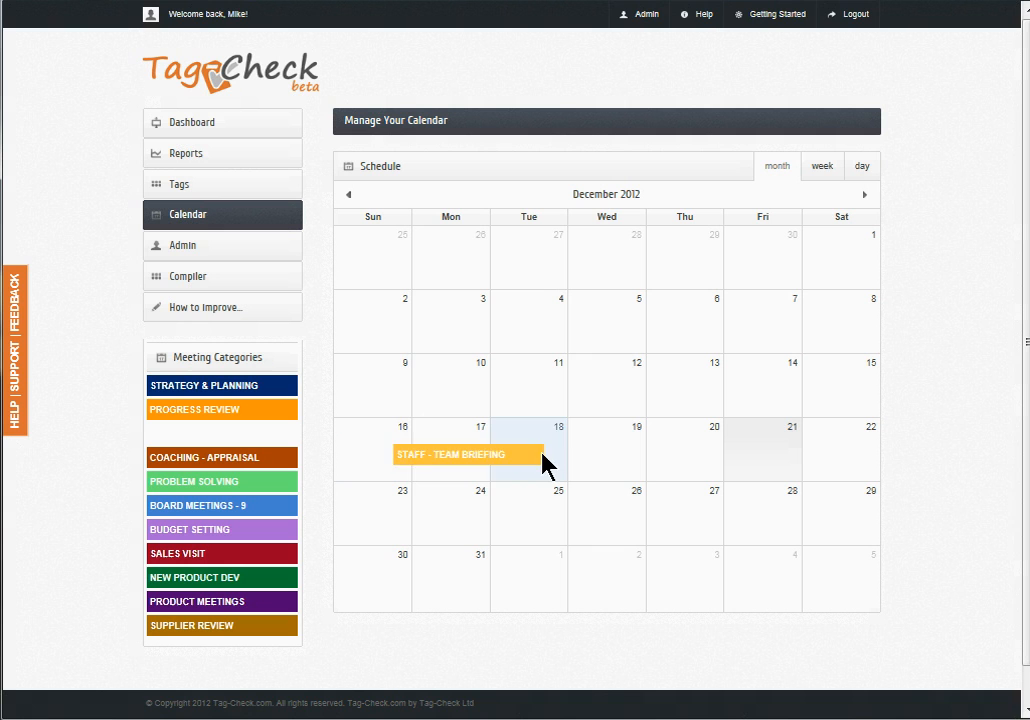
# Step: Drag the Staff - Team Briefing category onto Wednesday 19 December at 9:00
pyautogui.moveTo(468, 455); pyautogui.dragTo(566, 460)
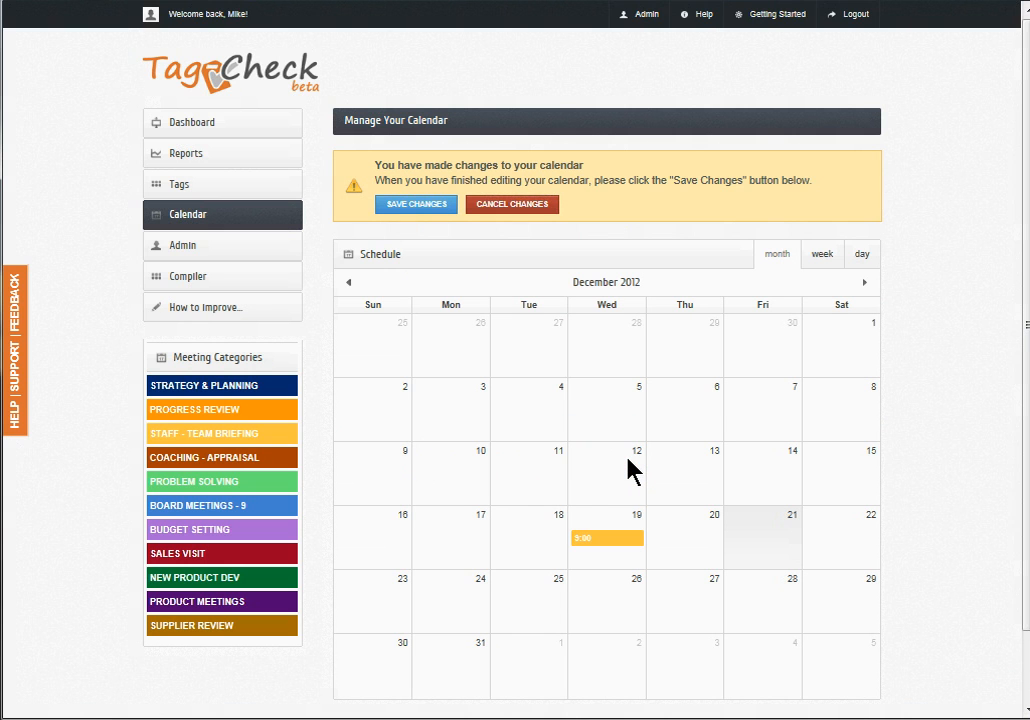
pyautogui.moveTo(627, 545)
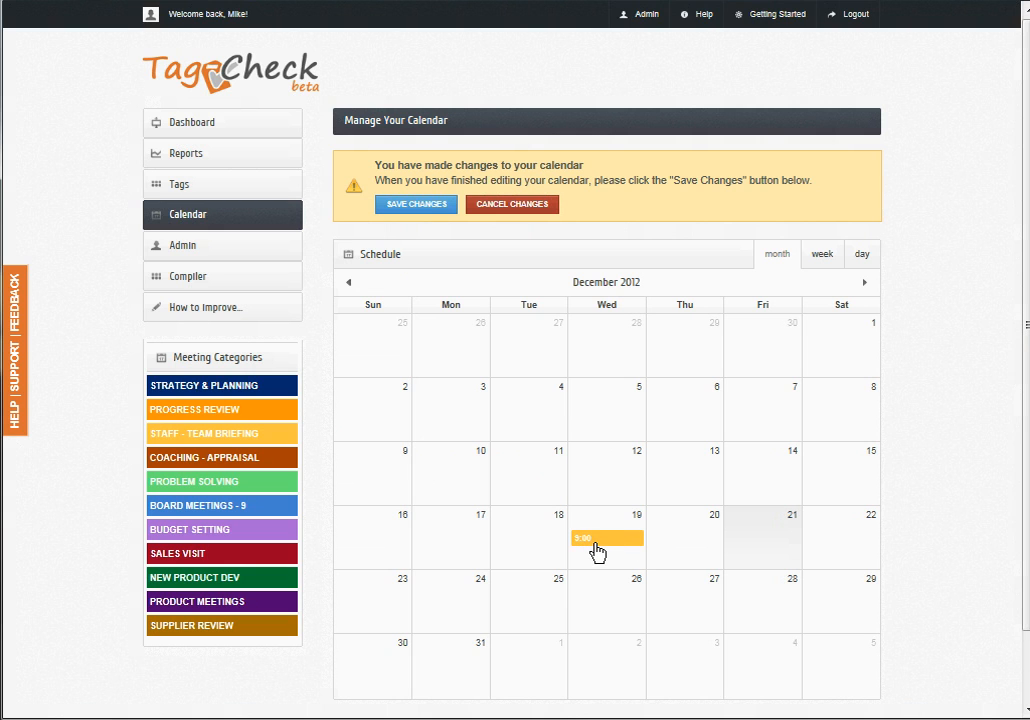
pyautogui.moveTo(580, 560)
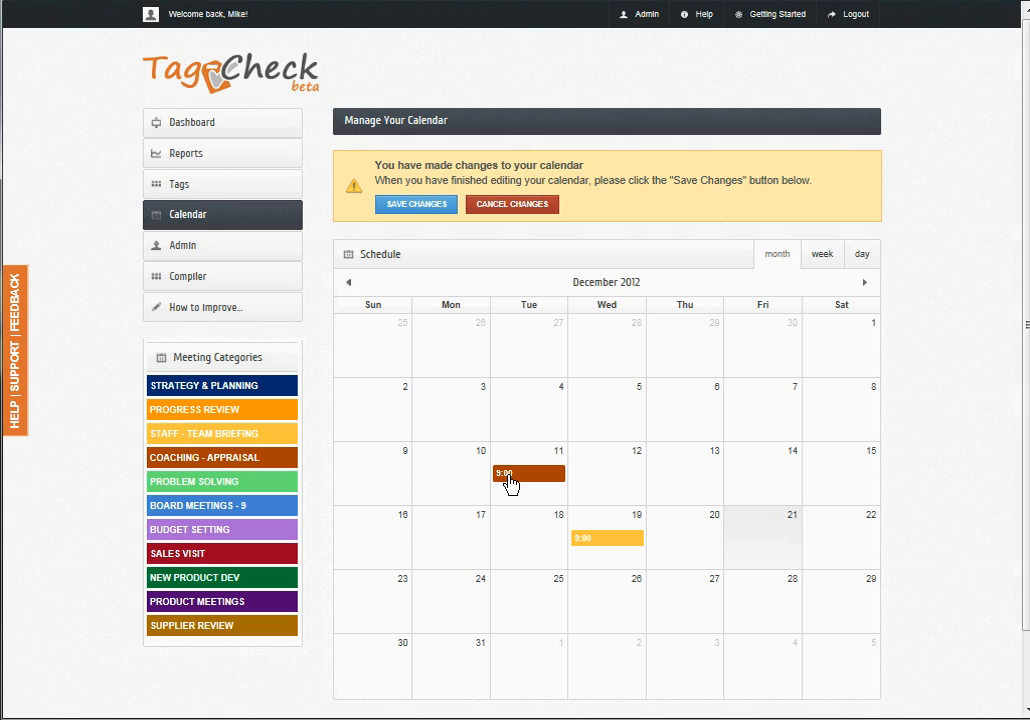
pyautogui.moveTo(548, 463)
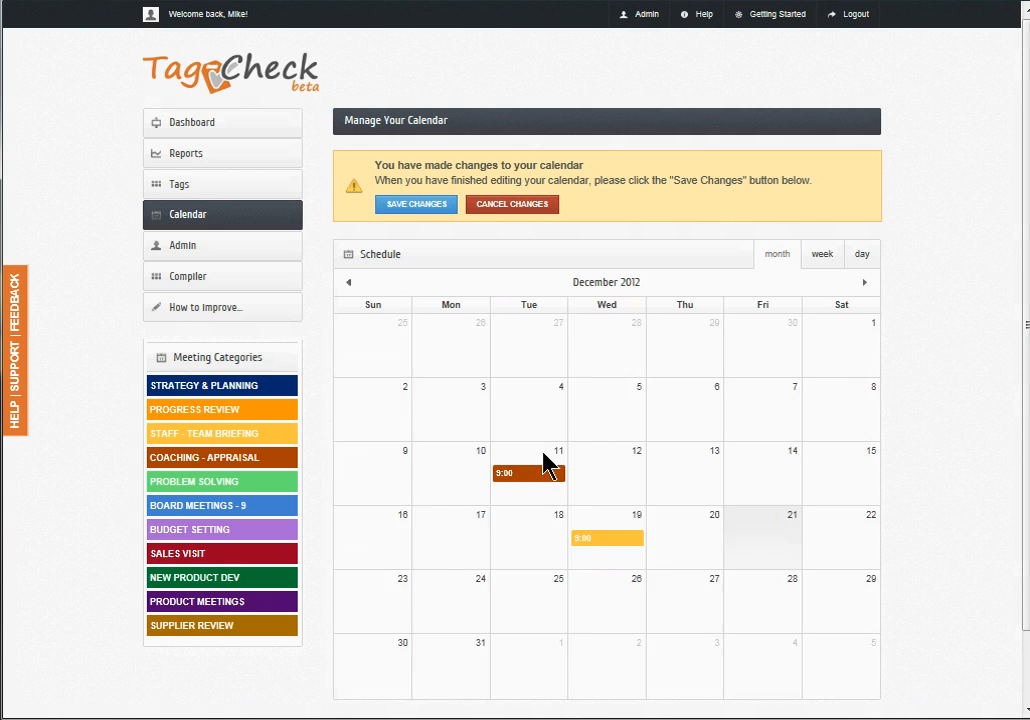
# Step: In the December 11 day view, stretch the appraisal meeting to span 8:00–14:00
pyautogui.click(821, 253)
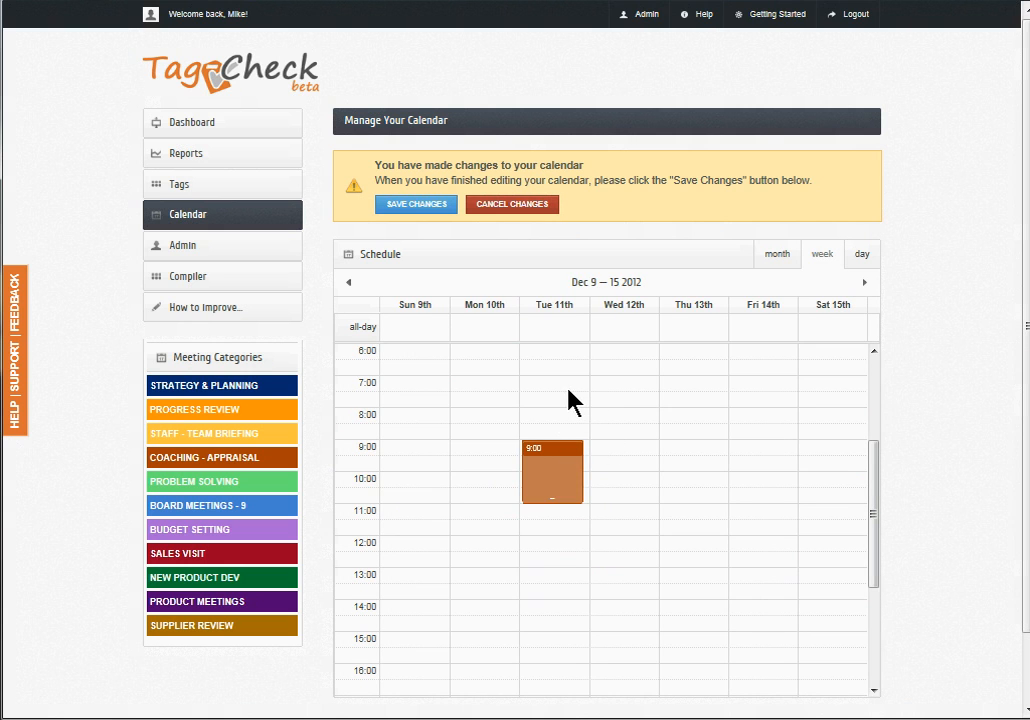
pyautogui.click(860, 253)
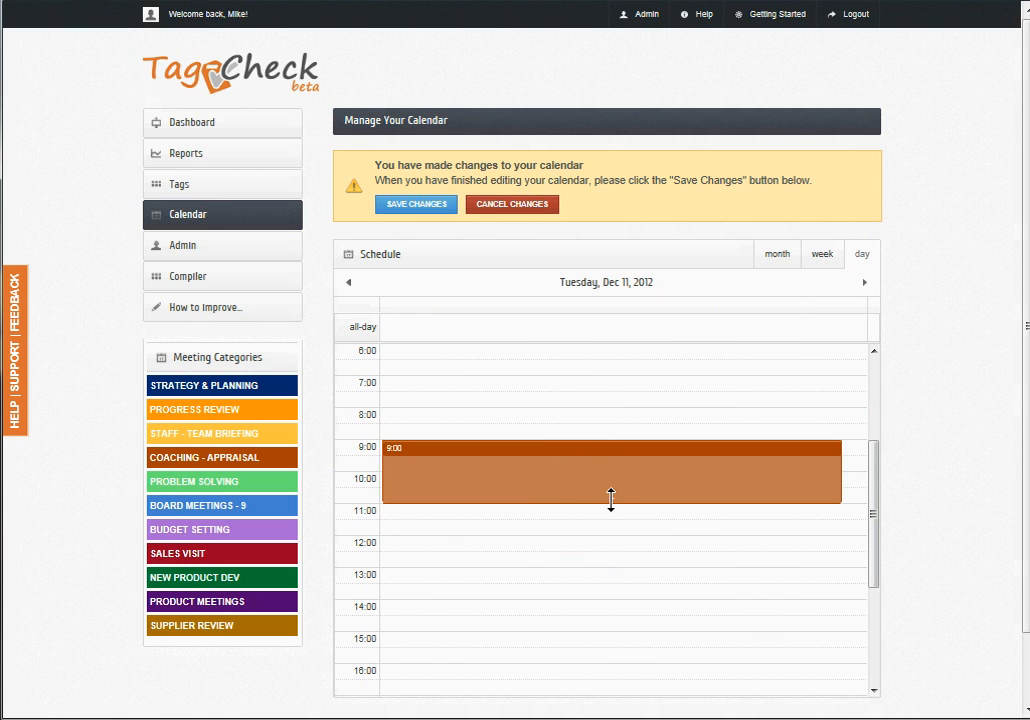
pyautogui.moveTo(611, 498); pyautogui.dragTo(611, 625)
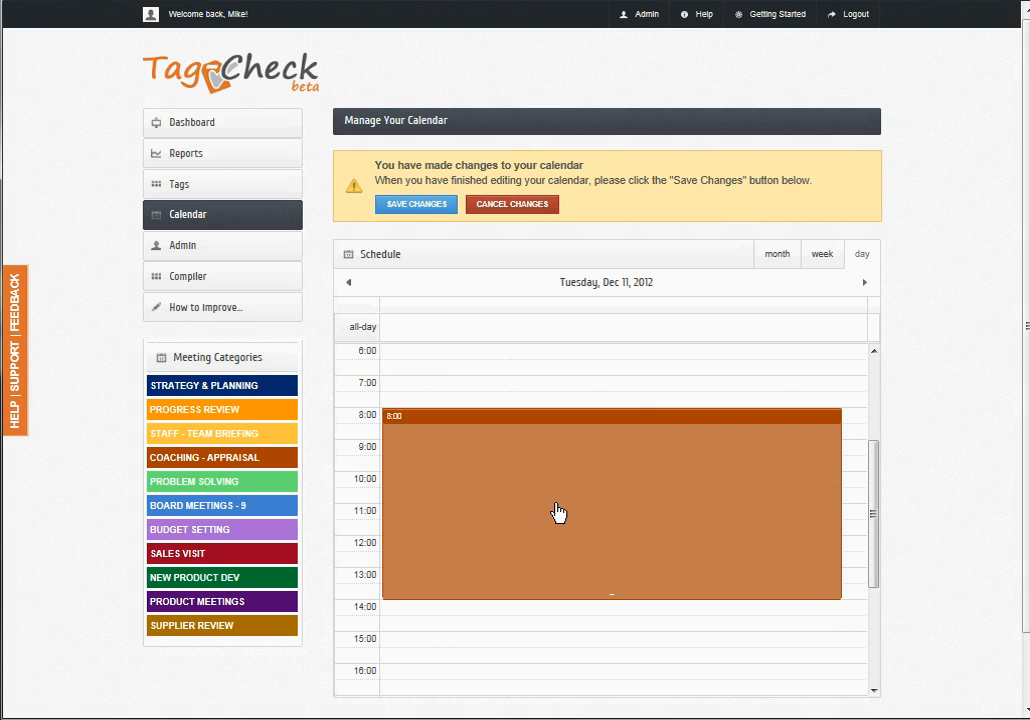
pyautogui.moveTo(784, 284)
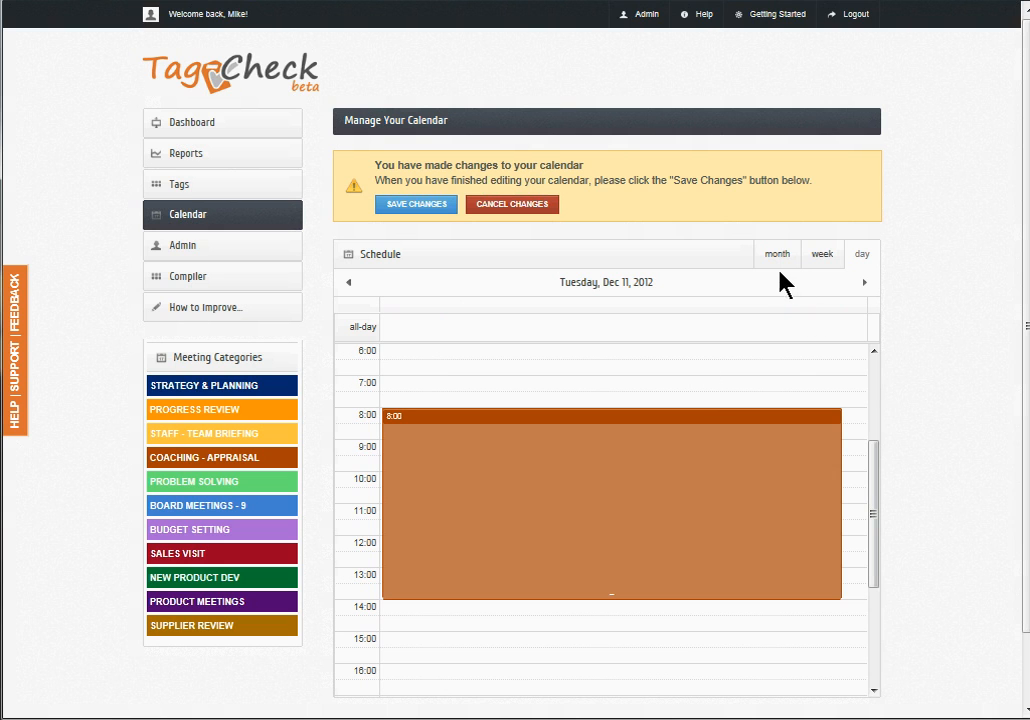
# Step: Move the appraisal meeting off December 11 in month view, then show the December 2–8 week
pyautogui.click(778, 253)
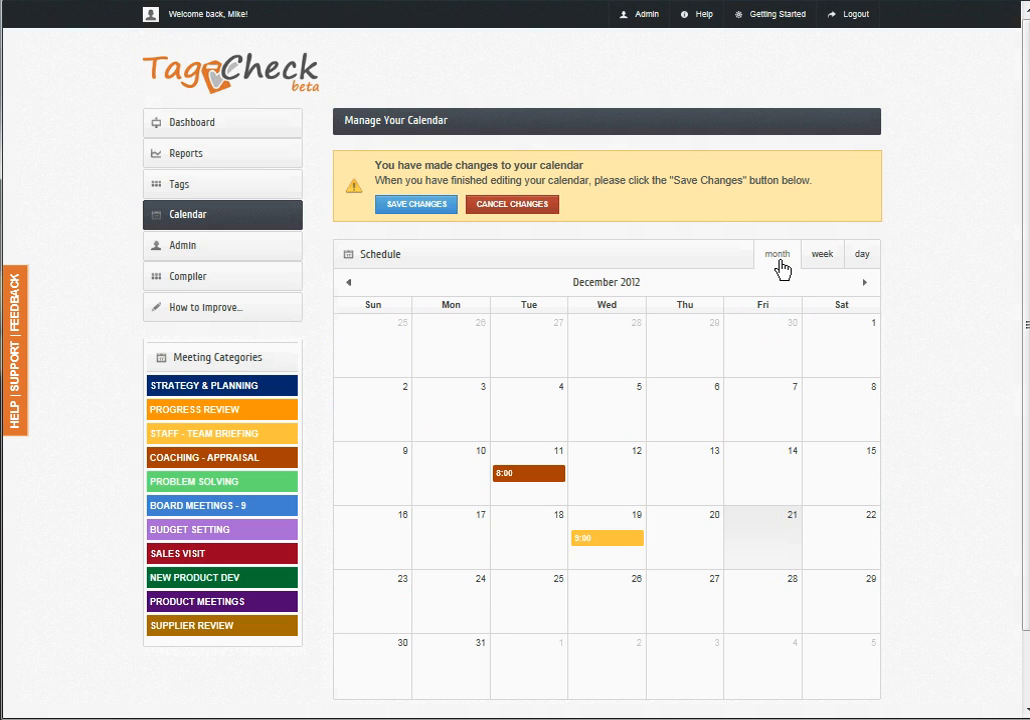
pyautogui.moveTo(772, 293)
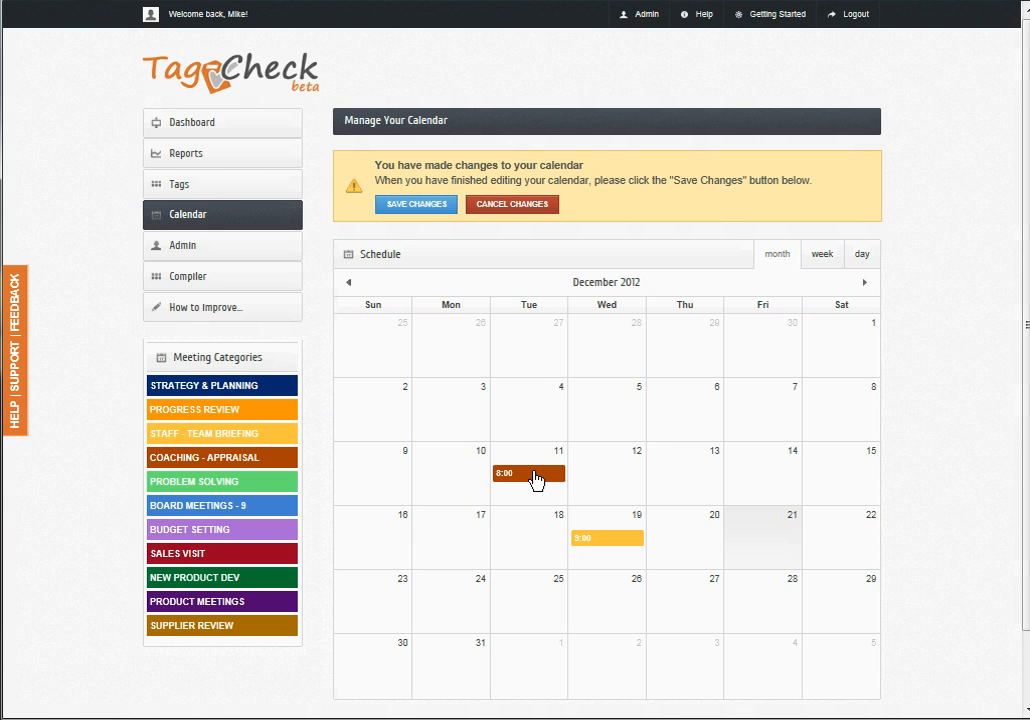
pyautogui.moveTo(528, 473); pyautogui.dragTo(620, 417)
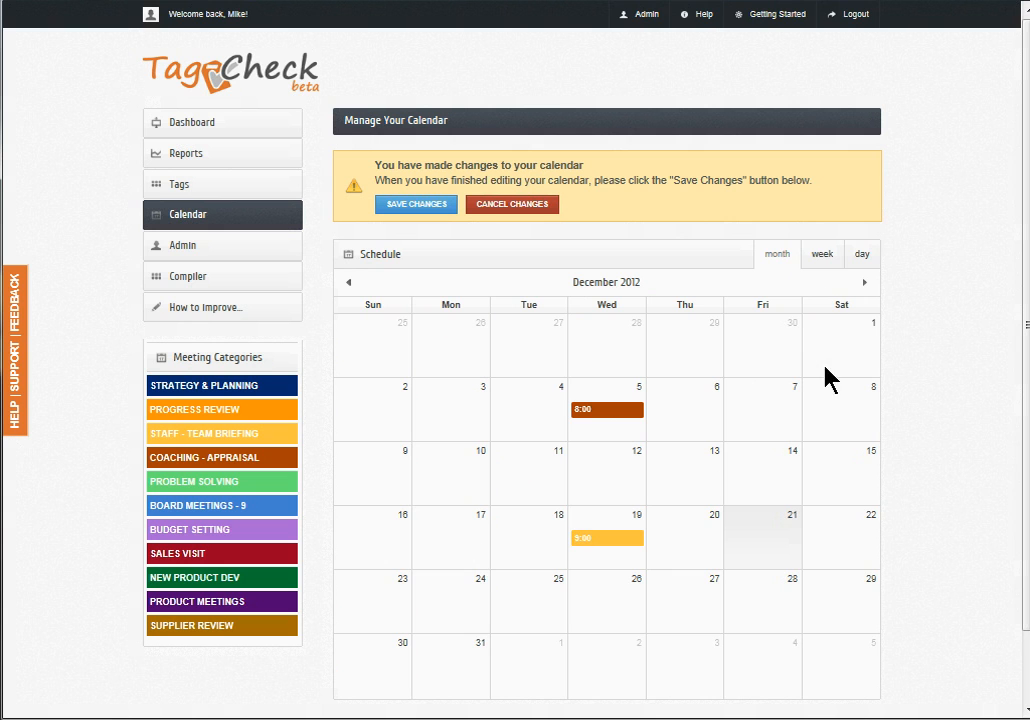
pyautogui.click(820, 253)
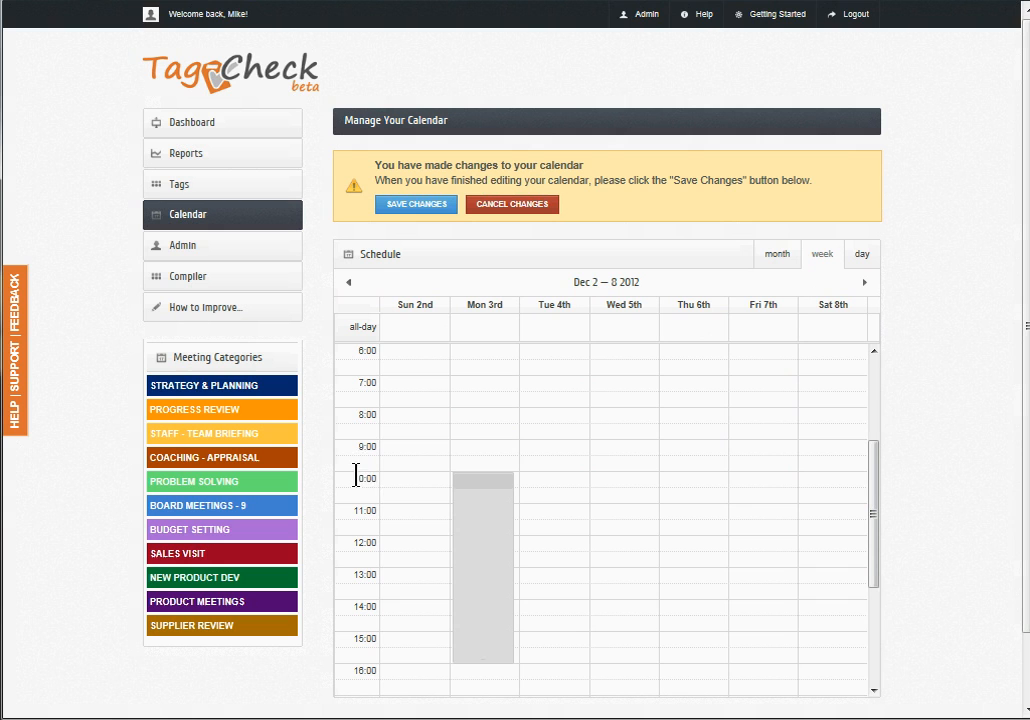
pyautogui.moveTo(635, 370)
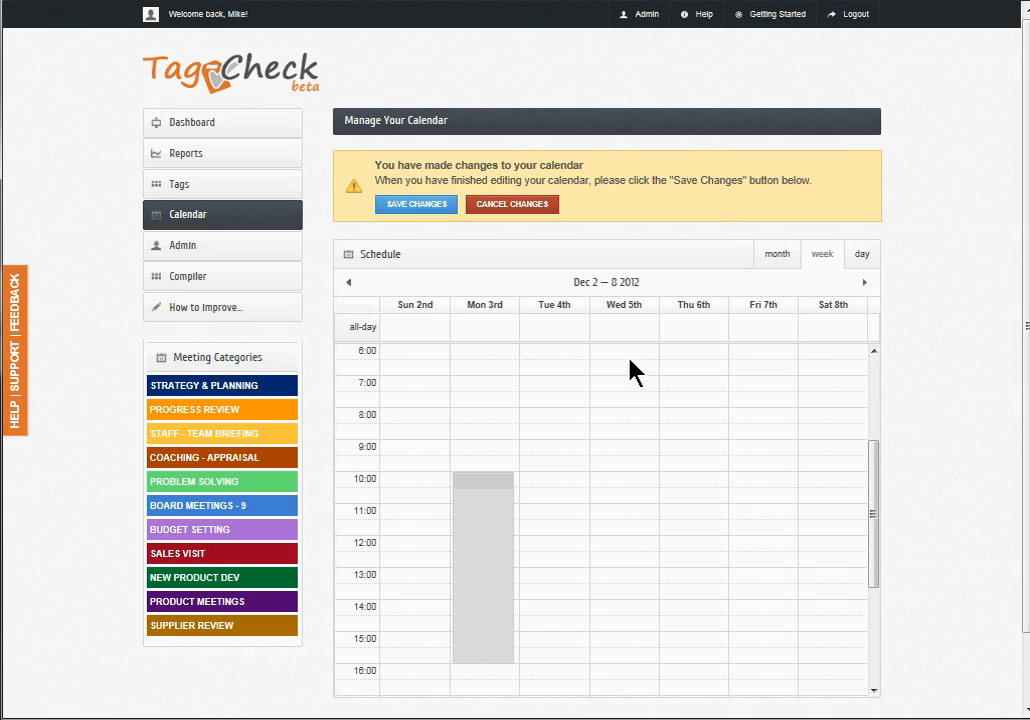
# Step: Return to the December month view, with the meeting now on Monday 3rd
pyautogui.click(777, 253)
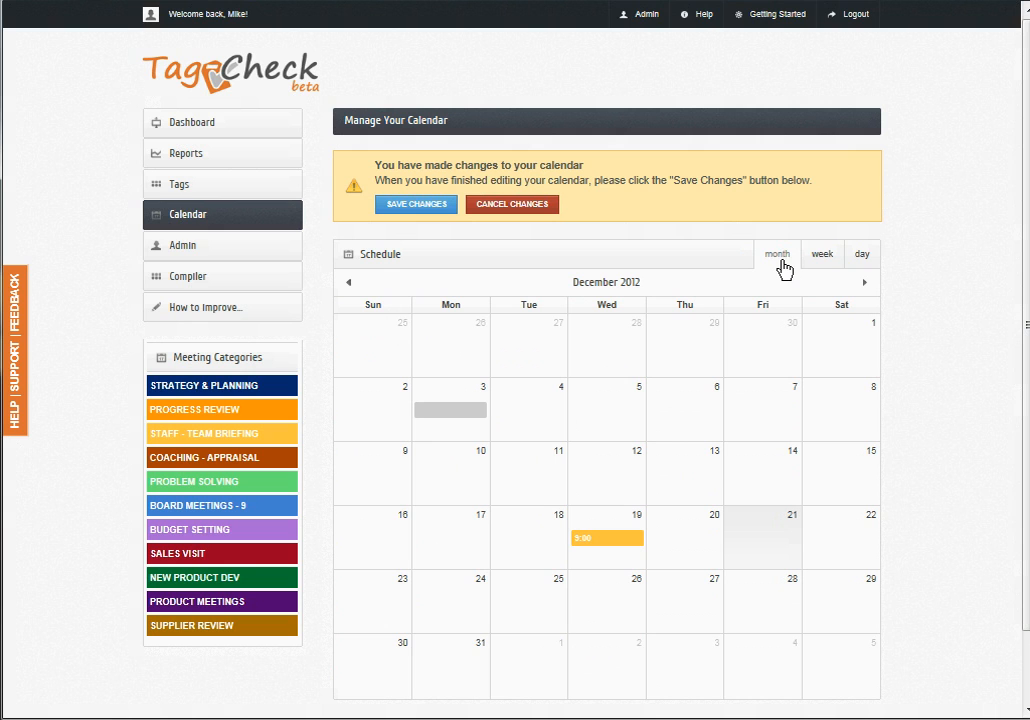
pyautogui.moveTo(758, 412)
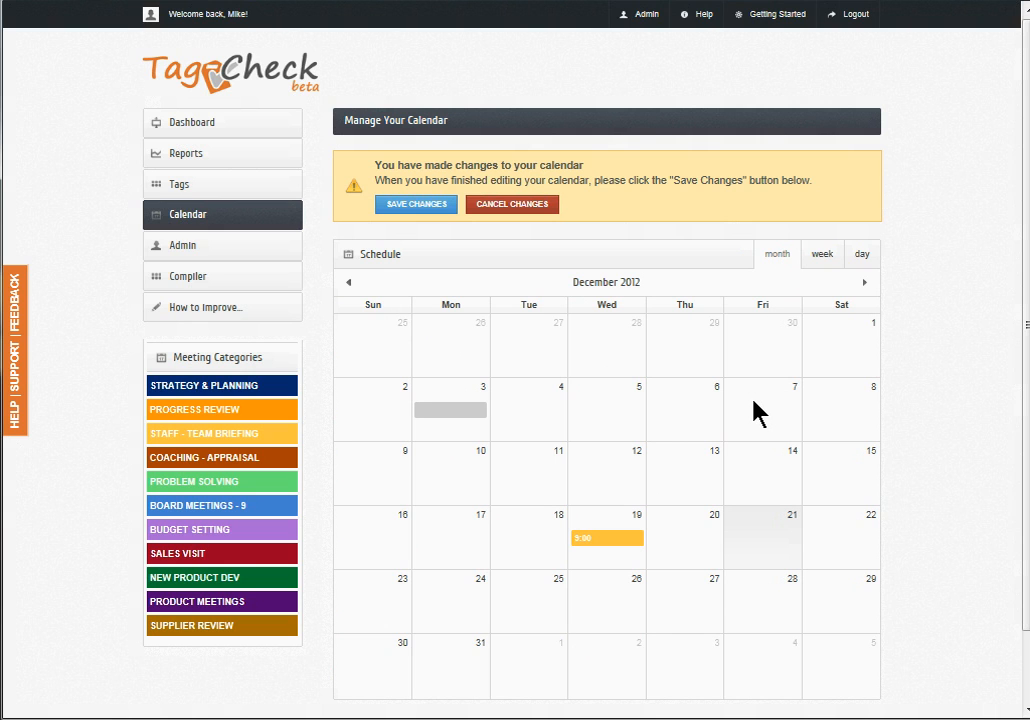
pyautogui.moveTo(653, 219)
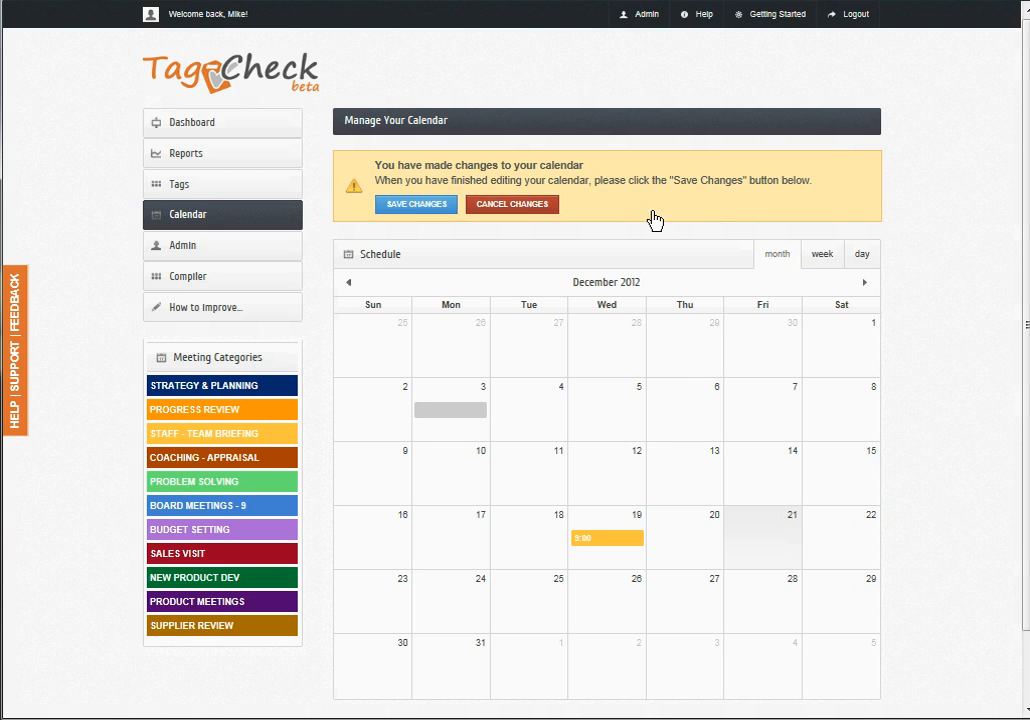
pyautogui.moveTo(757, 190)
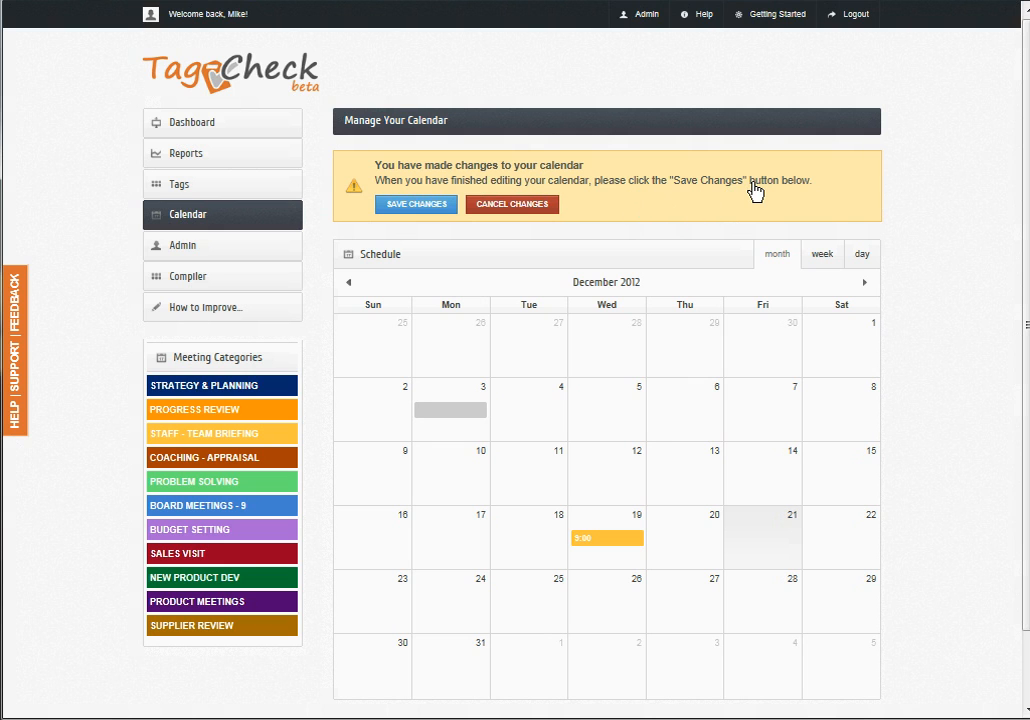
pyautogui.moveTo(740, 205)
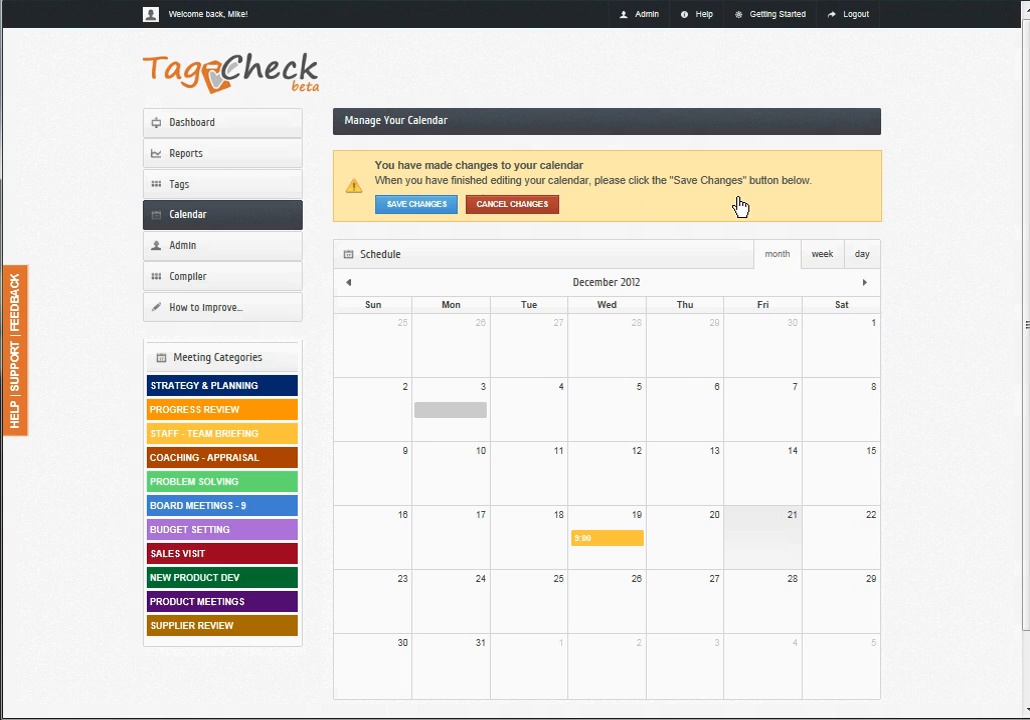